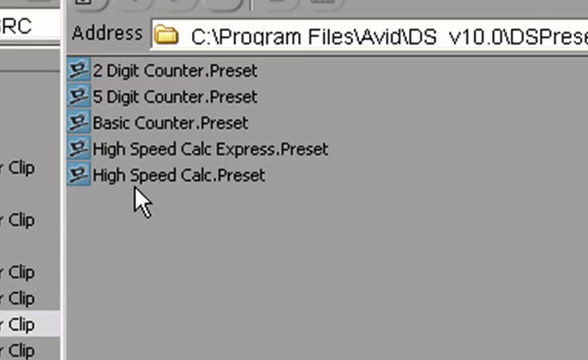
Step: Apply High Speed Calc.Preset to the clip from the DS Presets folder
click(176, 176)
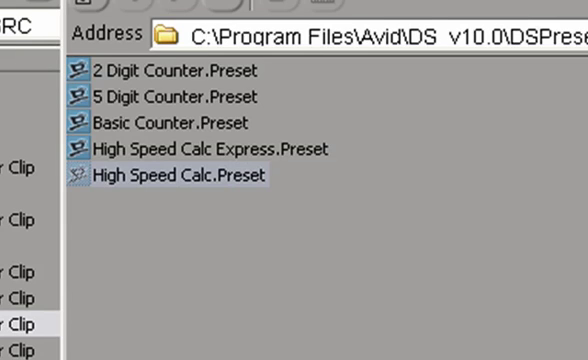
double_click(178, 176)
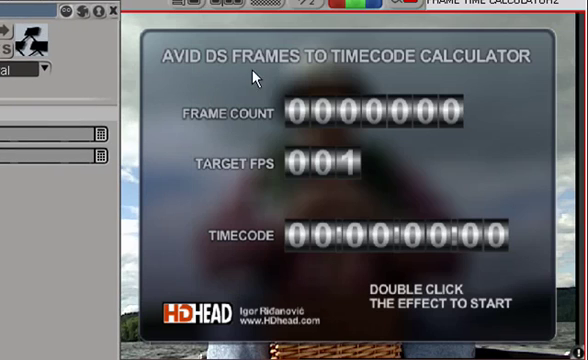
mouse_move(82, 230)
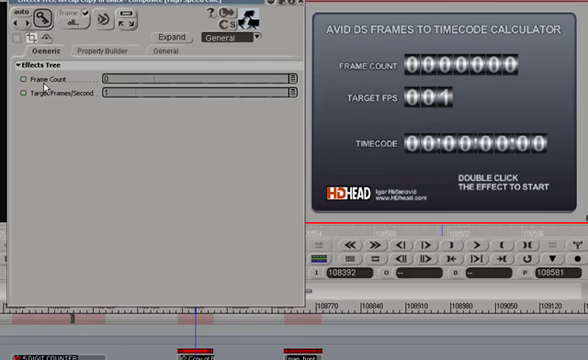
mouse_move(72, 106)
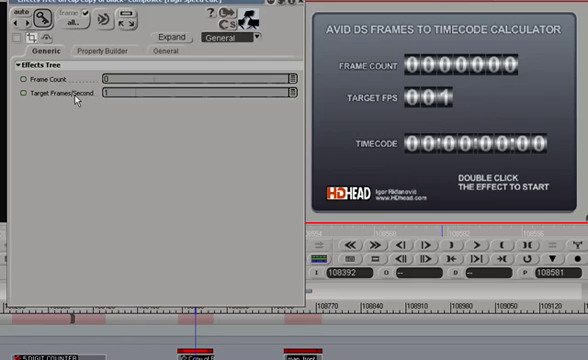
mouse_move(130, 96)
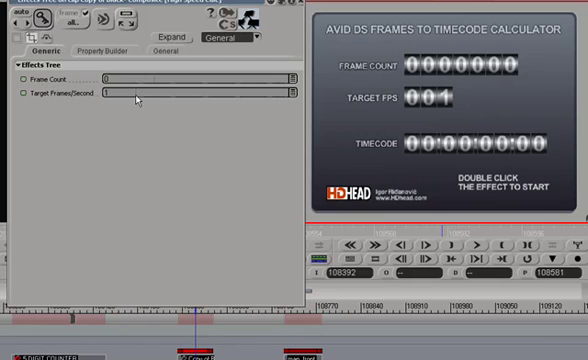
mouse_move(416, 158)
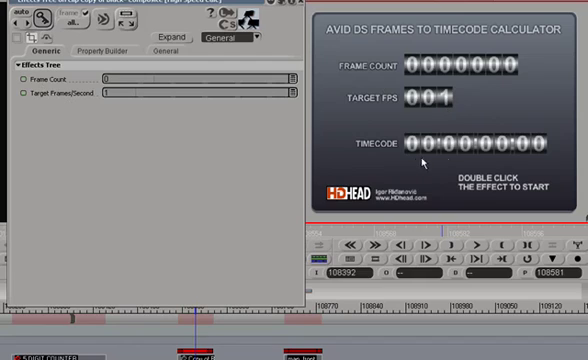
mouse_move(454, 160)
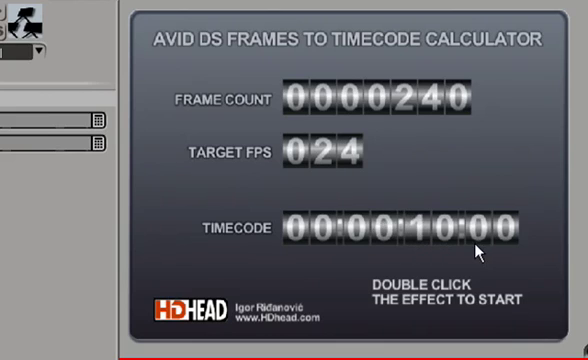
mouse_move(284, 314)
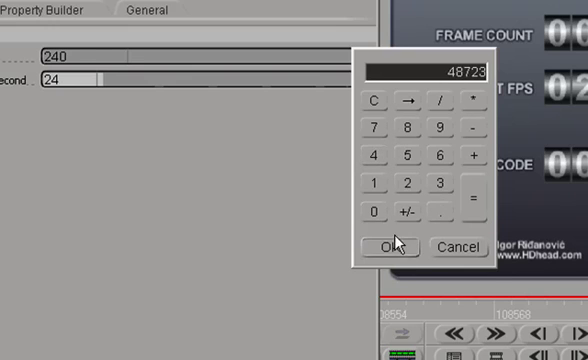
Step: Confirm frame count 48723 and target 30 FPS, yielding timecode 00:27:04:03
click(386, 246)
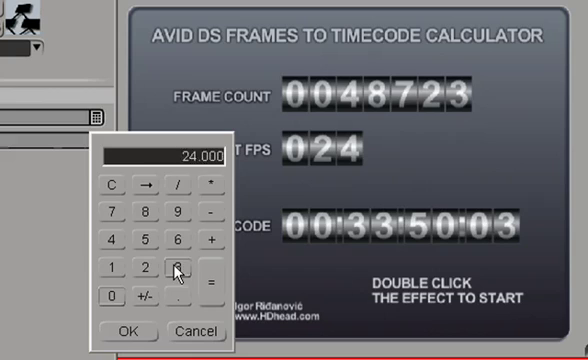
click(124, 332)
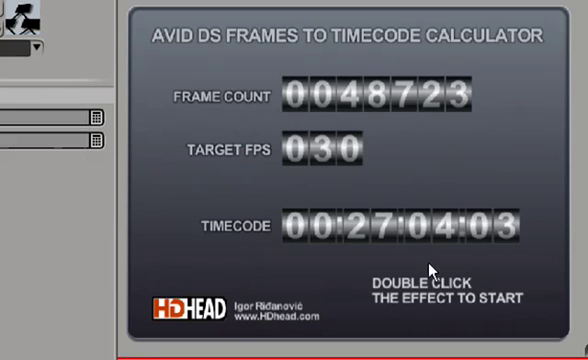
mouse_move(424, 264)
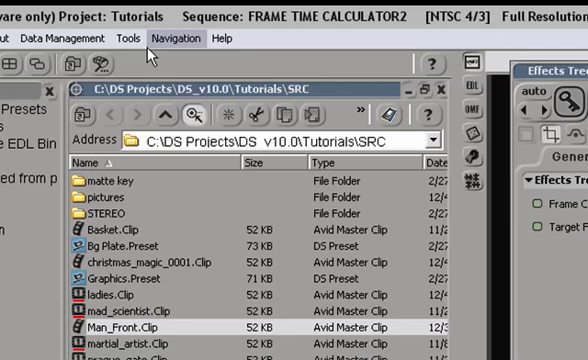
Step: Check 48723 frames at 30 fps reads 00:27:04:03 in the converter, then set it to 60 fps
click(128, 38)
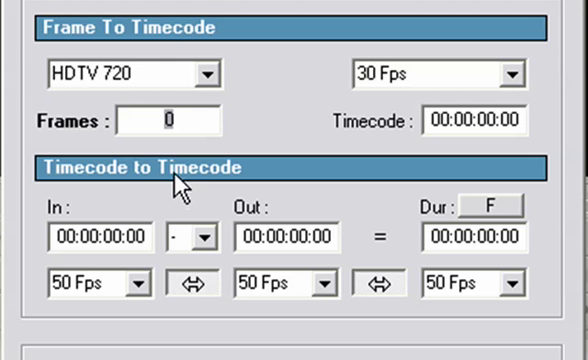
text(487)
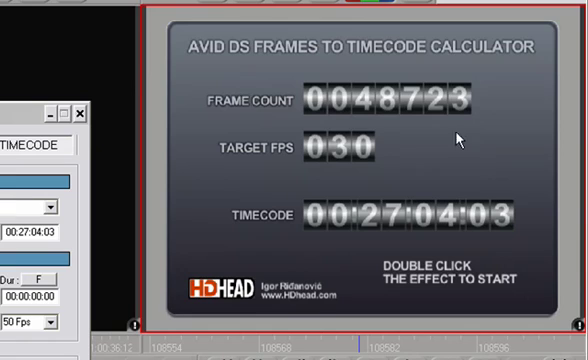
mouse_move(368, 274)
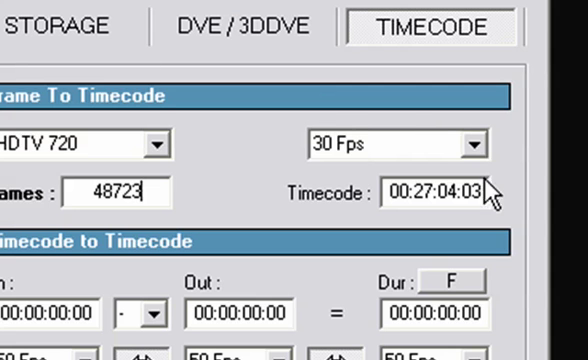
click(472, 144)
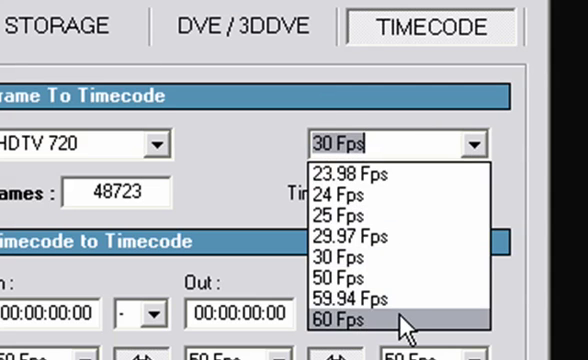
click(344, 316)
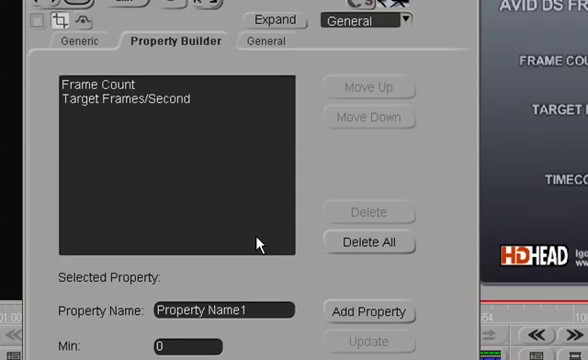
Step: Return to the Generic parameters to set Target Frames/Second to 120
click(74, 48)
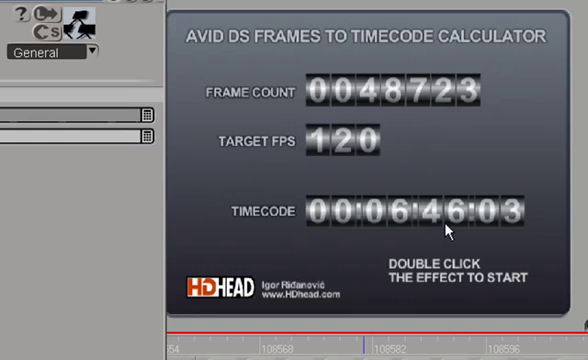
mouse_move(528, 236)
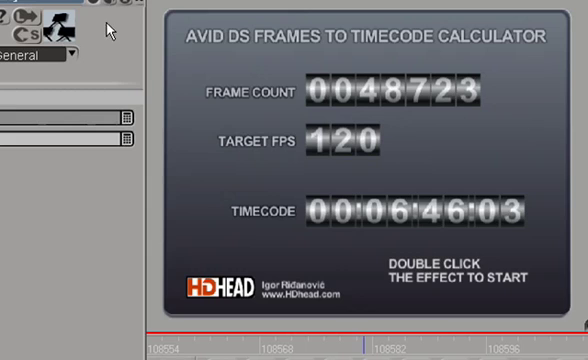
mouse_move(284, 226)
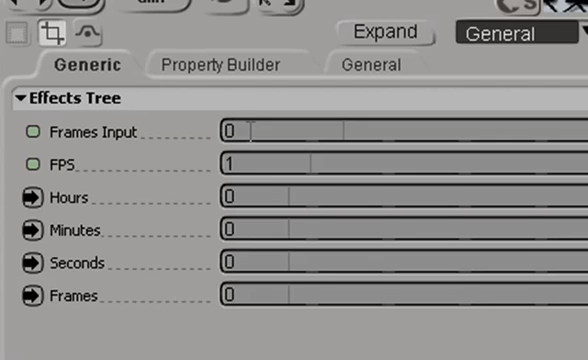
mouse_move(218, 258)
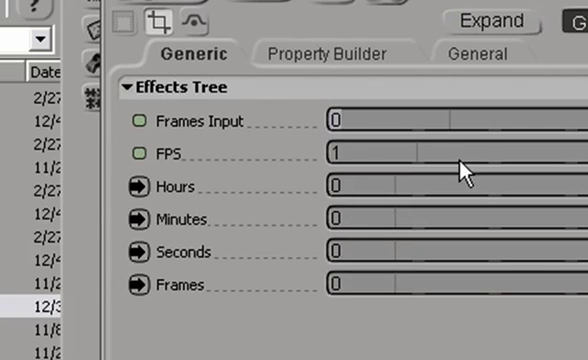
Step: Enter Frames Input 240 and FPS 24 in the Express effect's parameters
text(24)
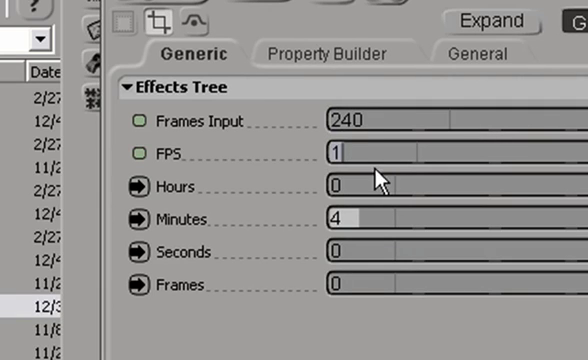
text(24)
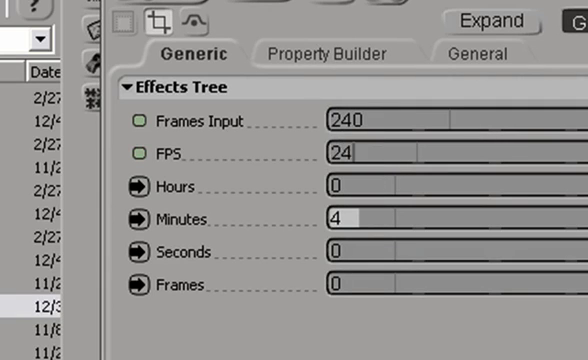